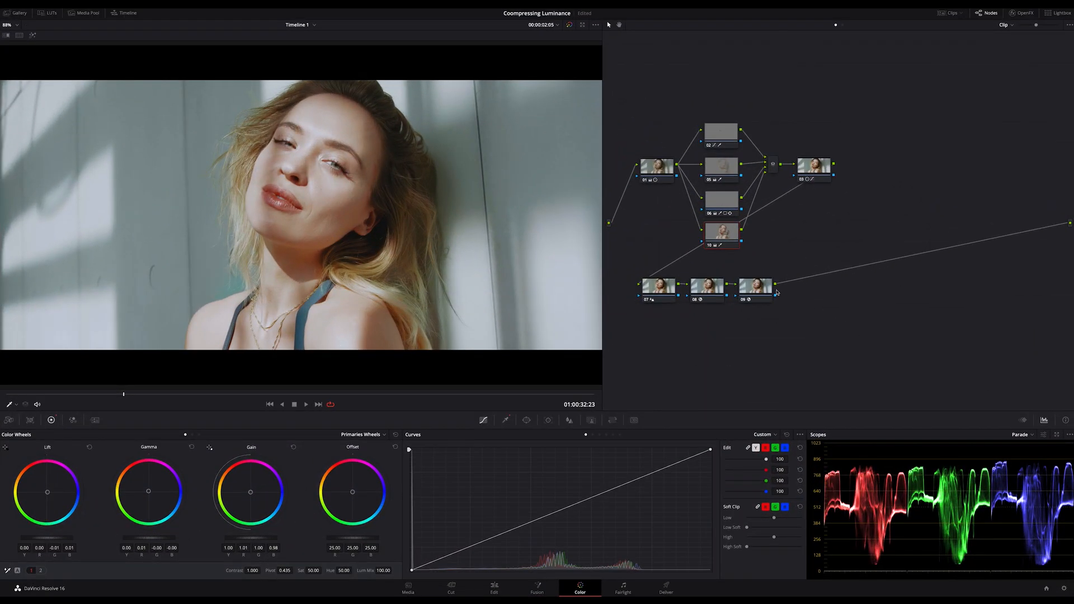
pyautogui.moveTo(755, 289)
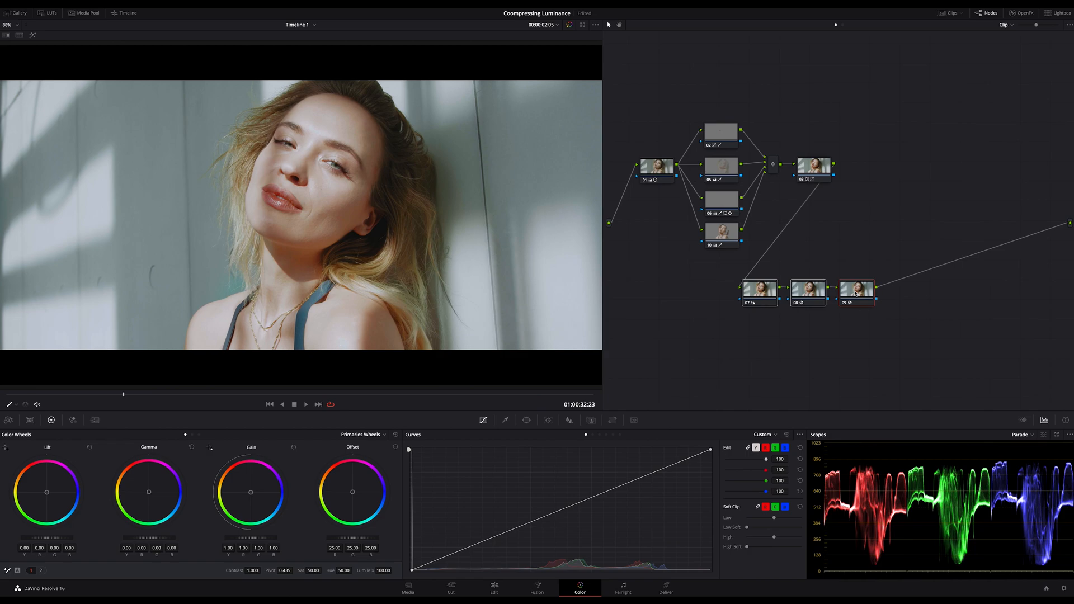
pyautogui.moveTo(826, 192)
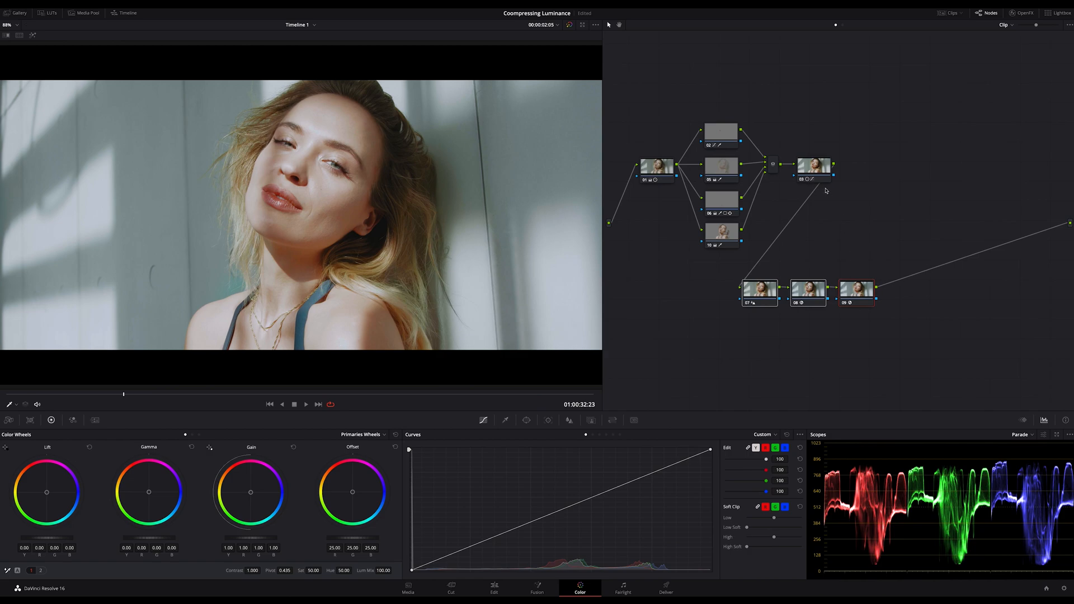
pyautogui.moveTo(816, 168)
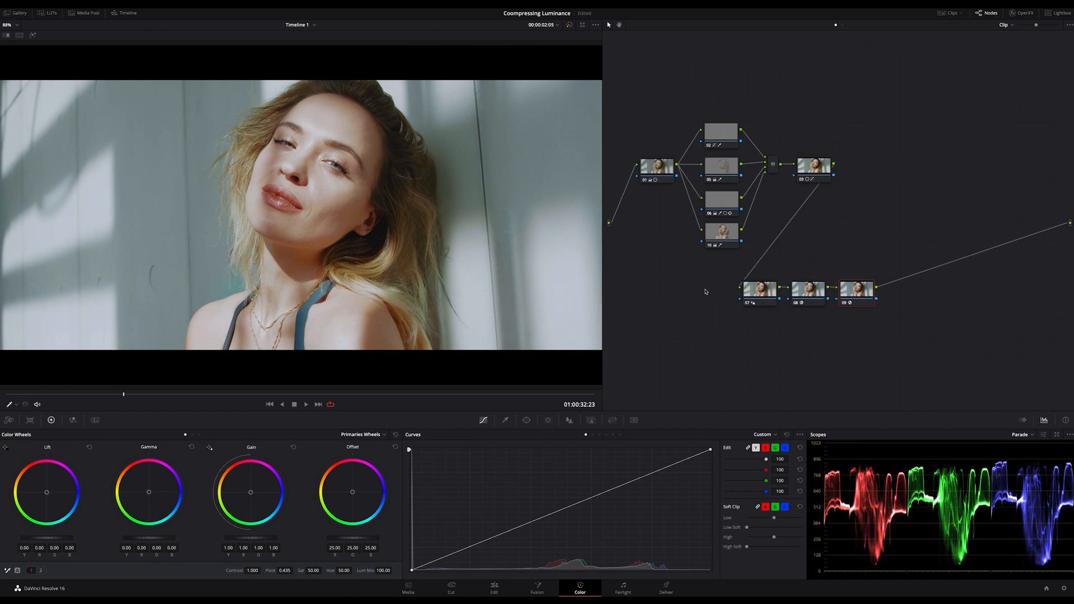
pyautogui.moveTo(695, 149)
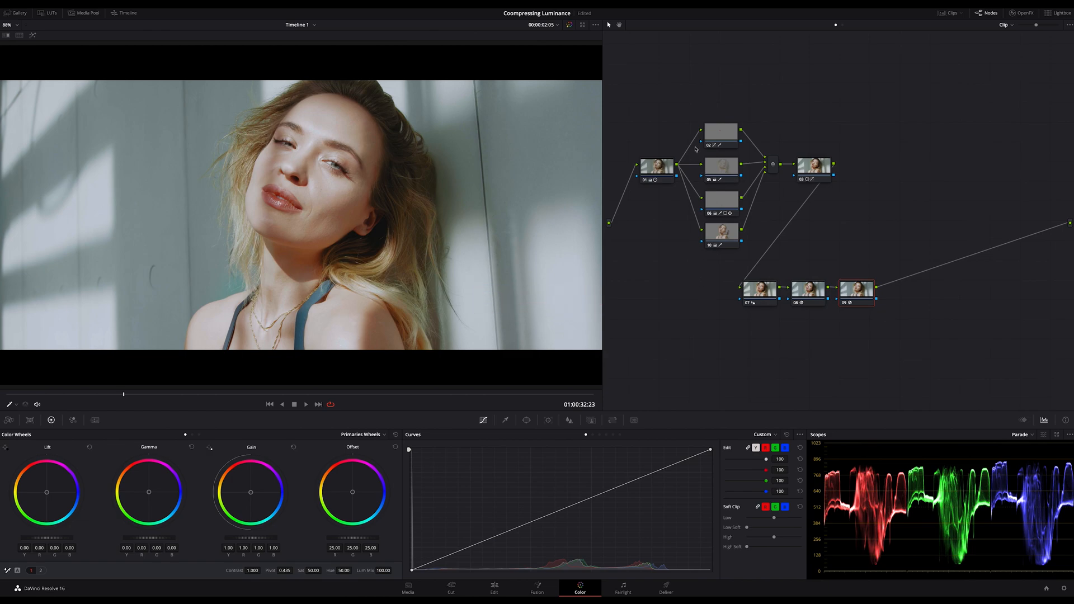
pyautogui.moveTo(725, 116)
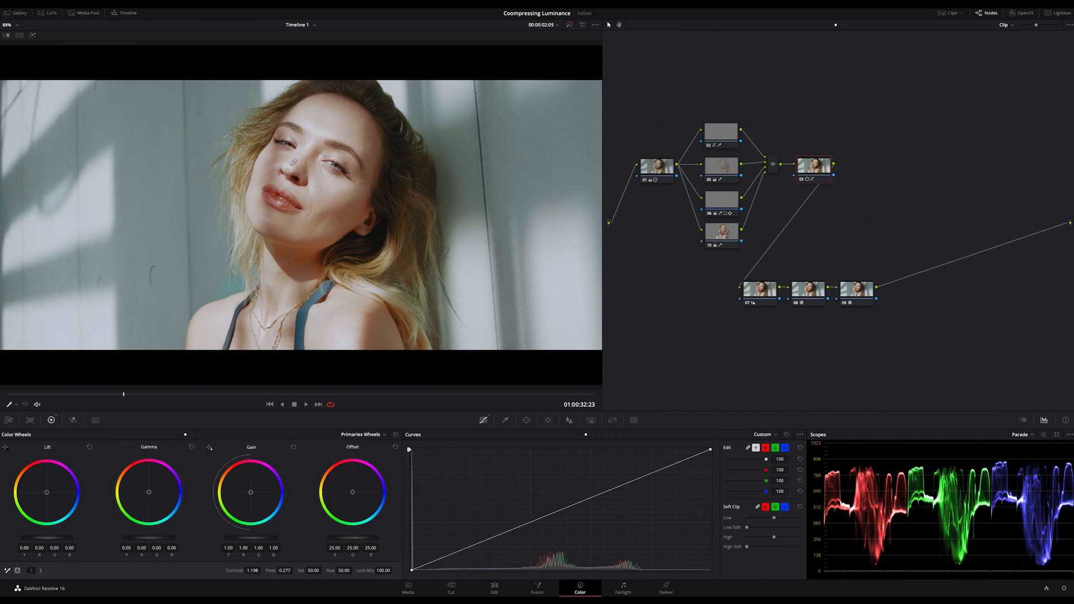
pyautogui.moveTo(367, 370)
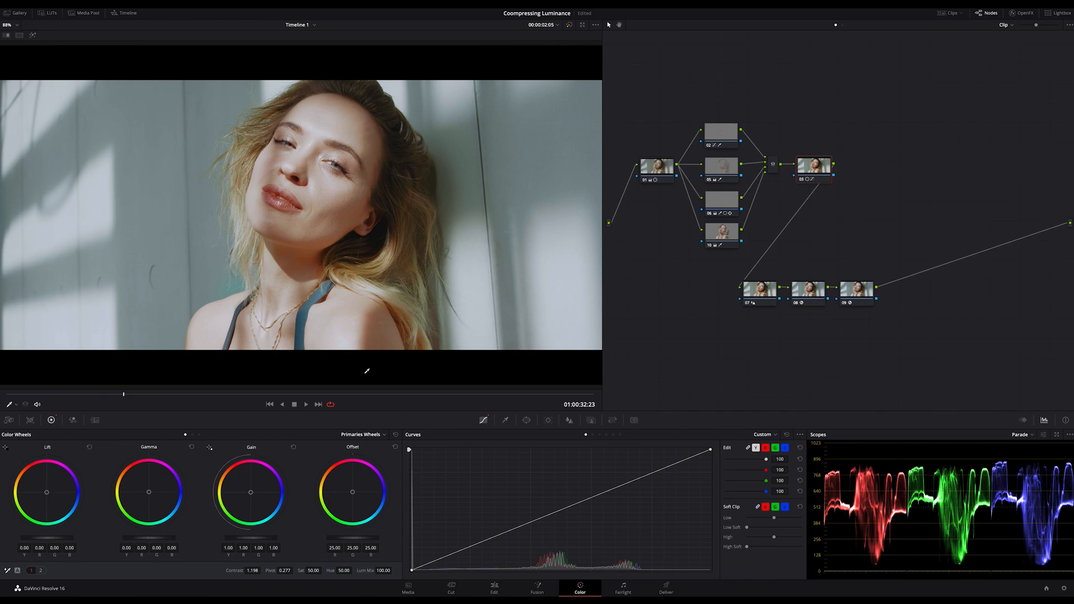
pyautogui.moveTo(669, 279)
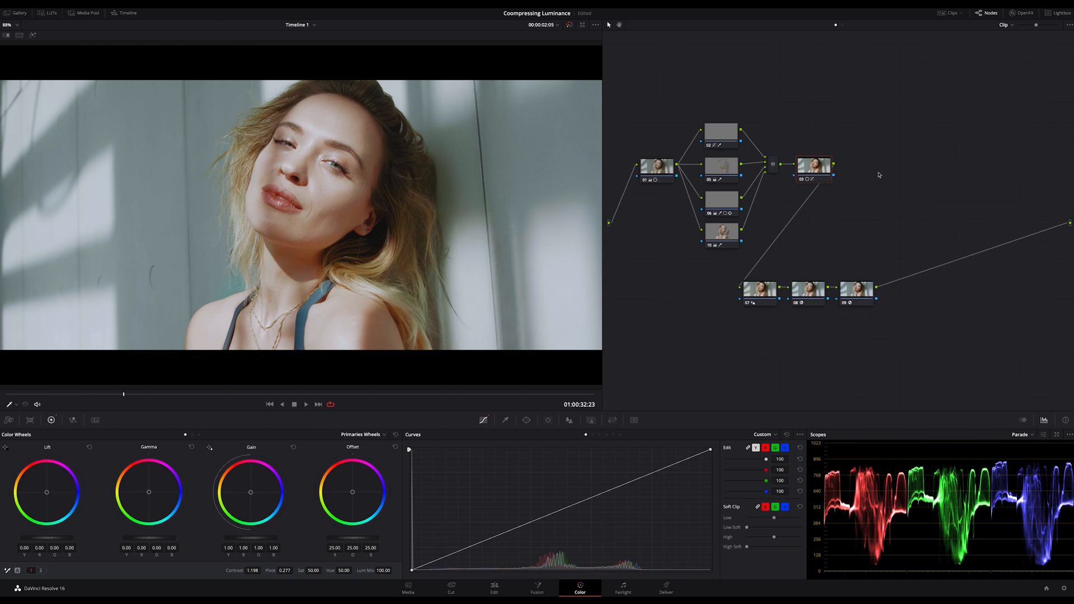
pyautogui.moveTo(884, 187)
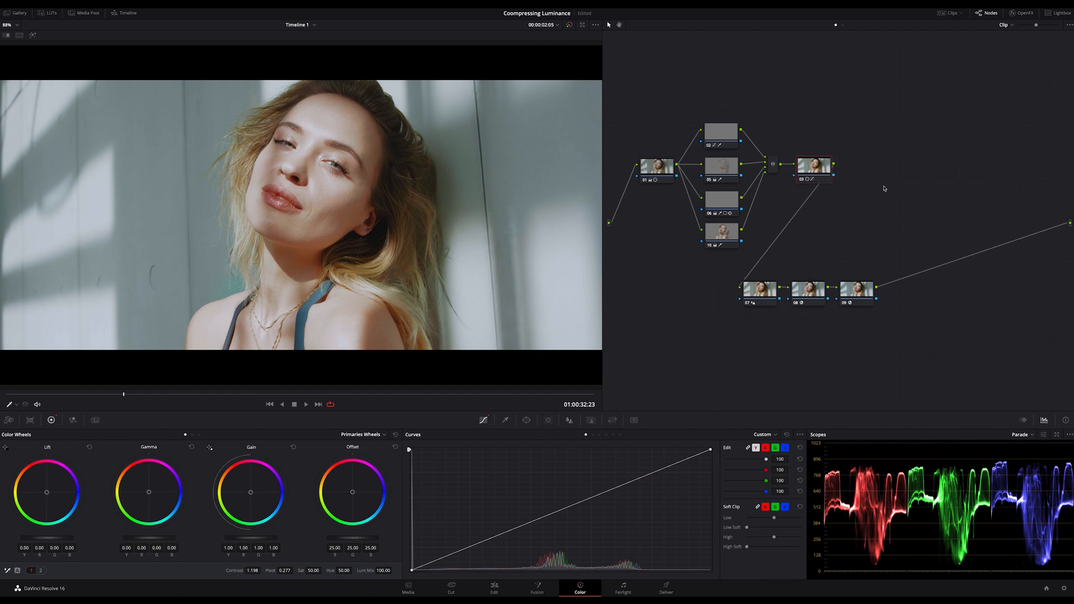
# - Add serial nodes 11 and 12 at the start of the lower chain, before node 07
pyautogui.click(813, 165)
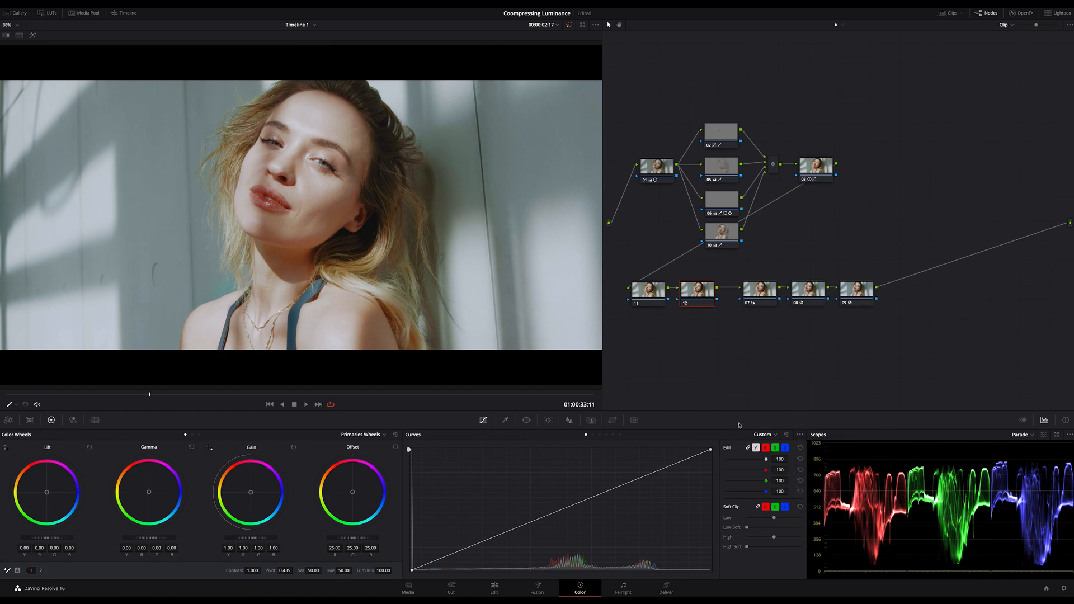
# - On node 11, limit Curves to luminance and pull the black anchor inward to crush shadows
pyautogui.click(645, 291)
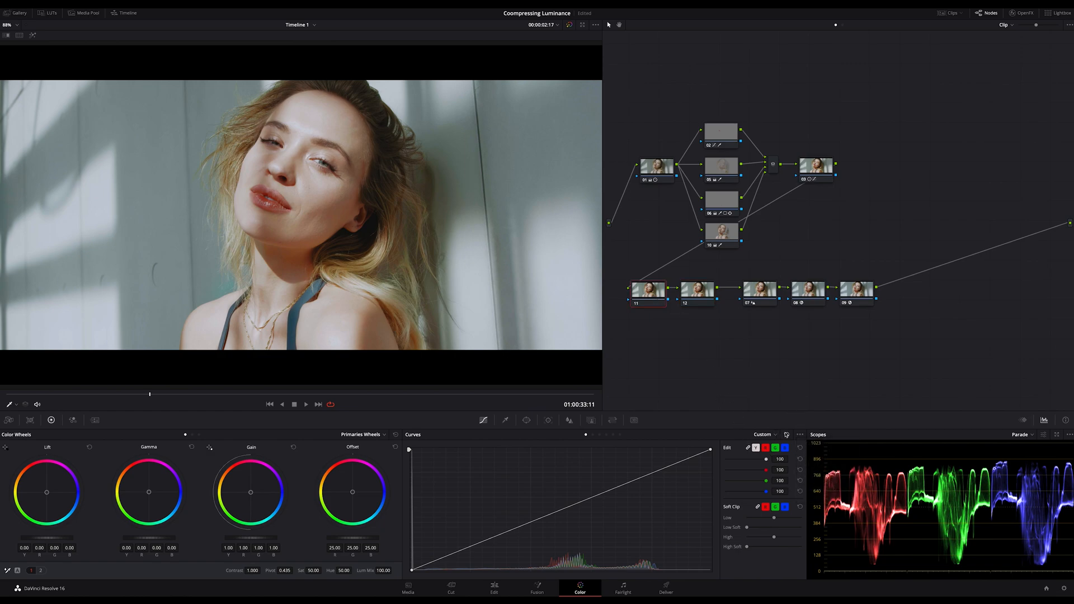
pyautogui.click(799, 434)
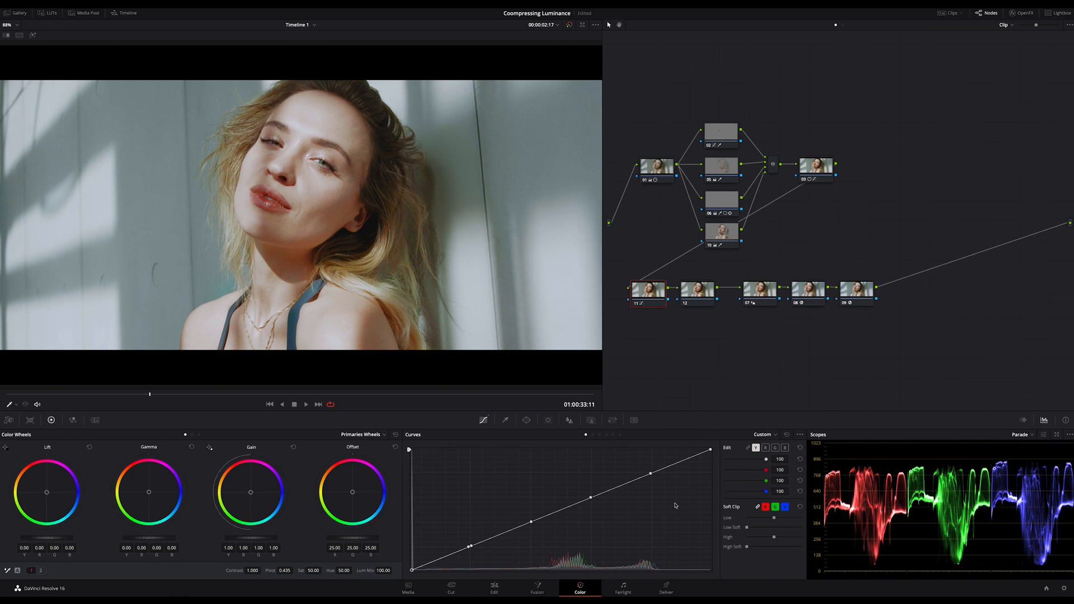
pyautogui.moveTo(429, 567)
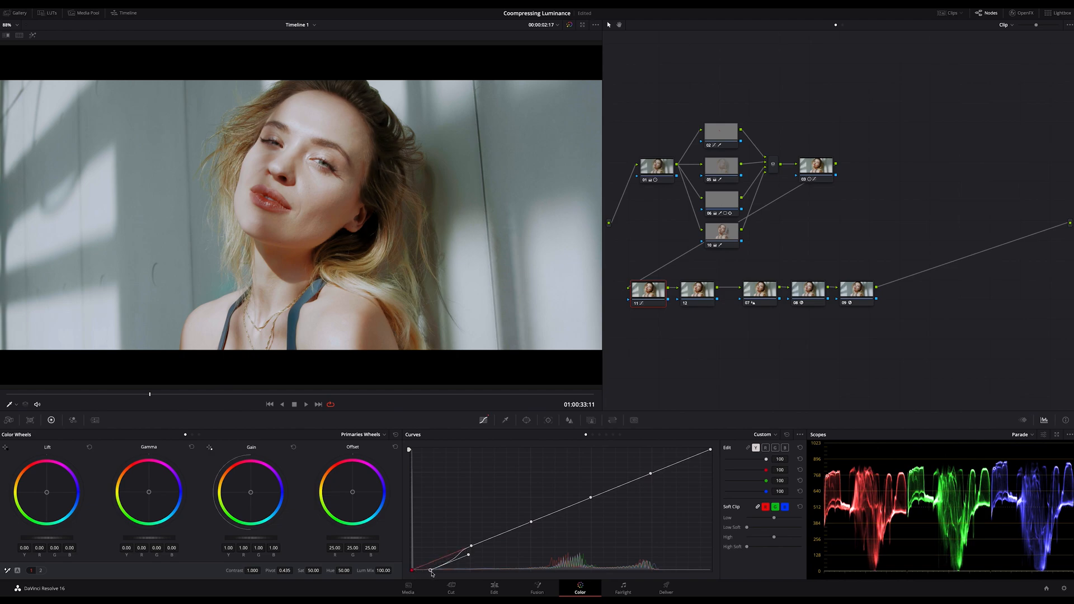
pyautogui.moveTo(429, 572); pyautogui.dragTo(464, 555)
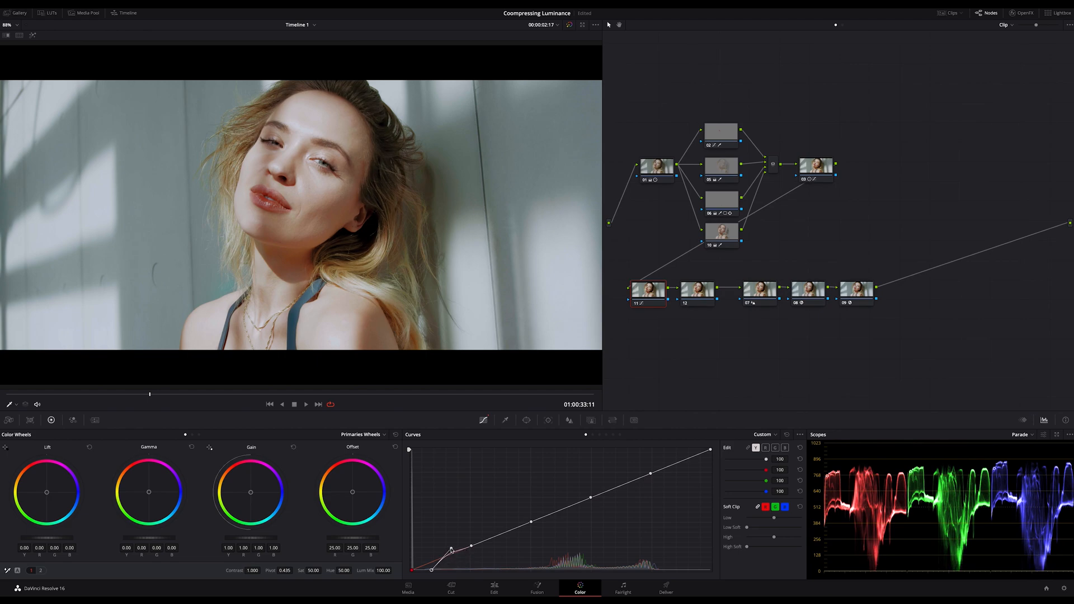
pyautogui.moveTo(452, 551); pyautogui.dragTo(449, 548)
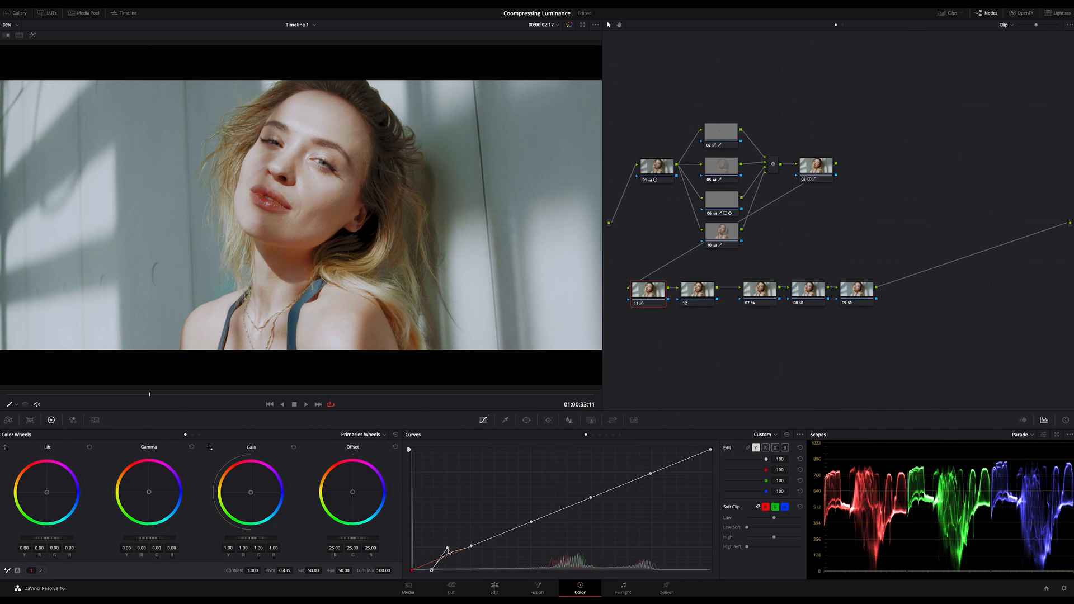
pyautogui.moveTo(446, 550); pyautogui.dragTo(432, 570)
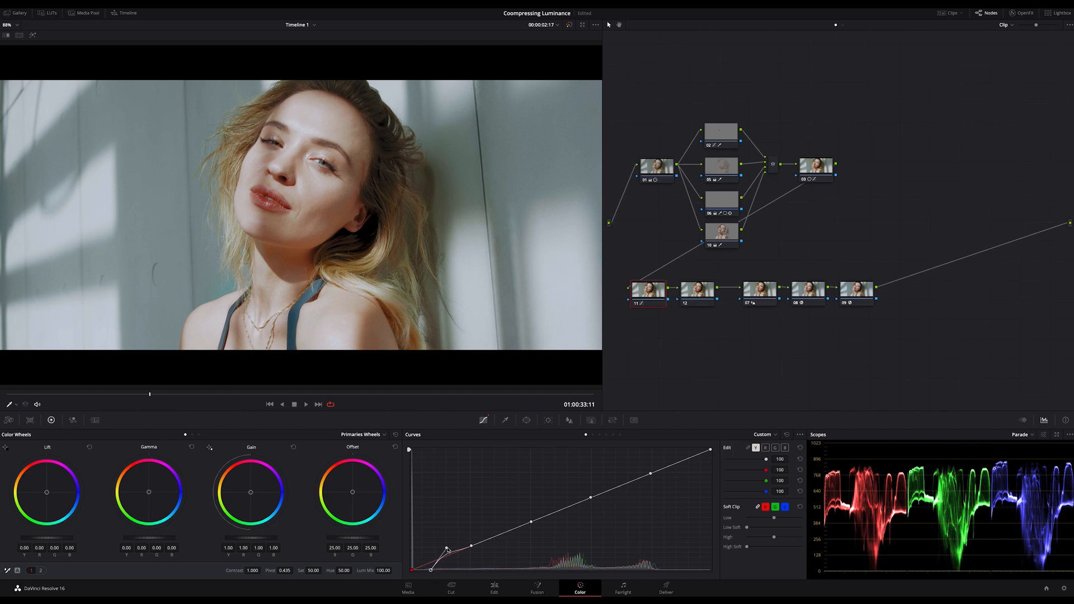
# - Fine-tune the shadow compression and smooth the curve just above the shadows
pyautogui.moveTo(446, 551); pyautogui.dragTo(472, 548)
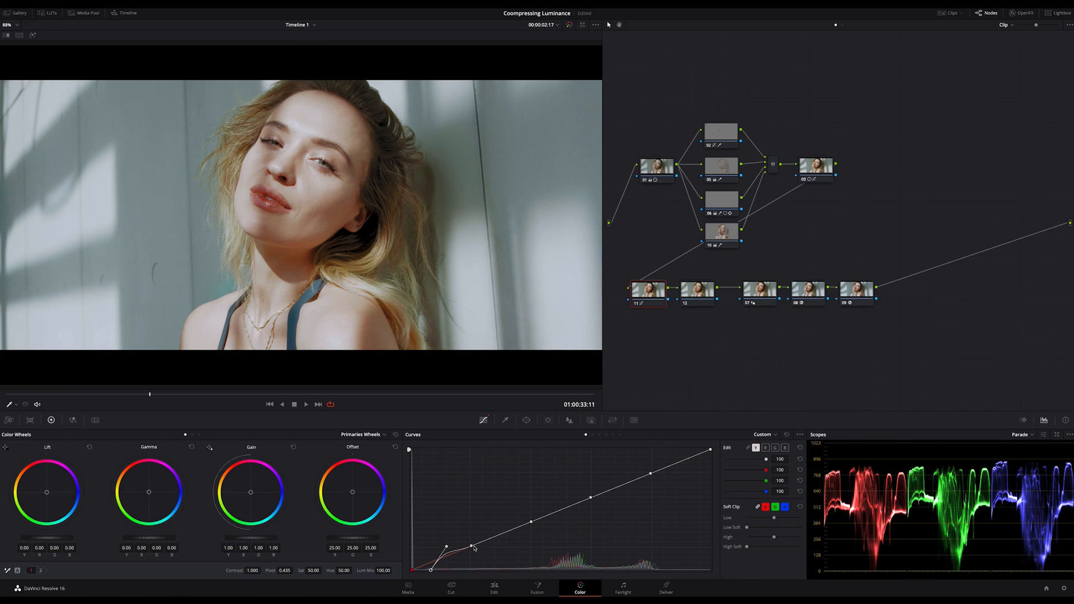
pyautogui.moveTo(474, 547); pyautogui.dragTo(483, 542)
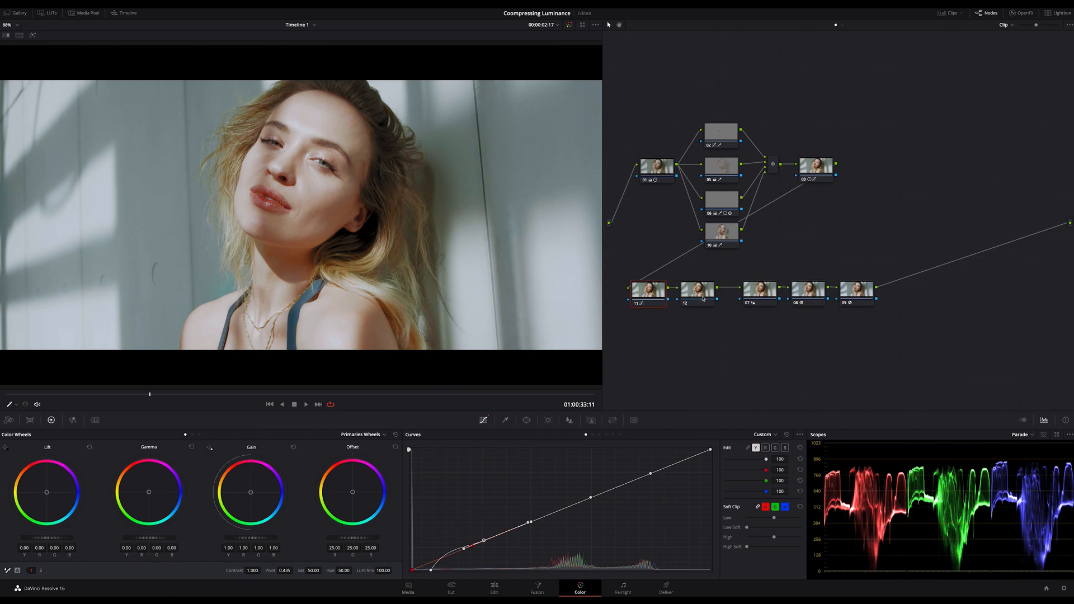
pyautogui.click(697, 289)
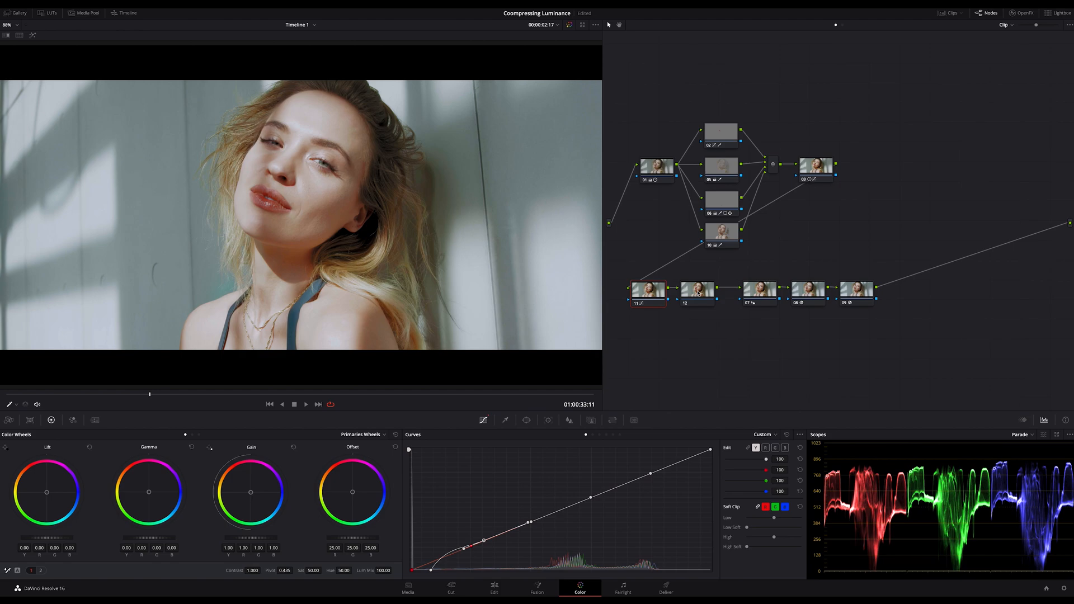
# - On node 12, lower the top luminance anchor and smooth the upper point for highlight roll-off
pyautogui.click(799, 436)
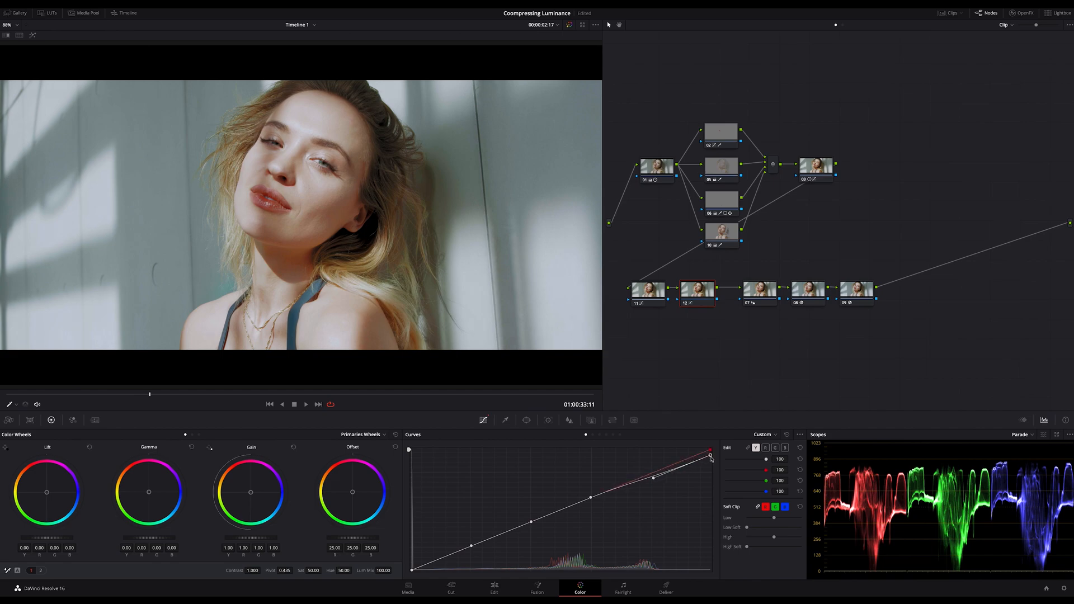
pyautogui.moveTo(710, 451); pyautogui.dragTo(709, 463)
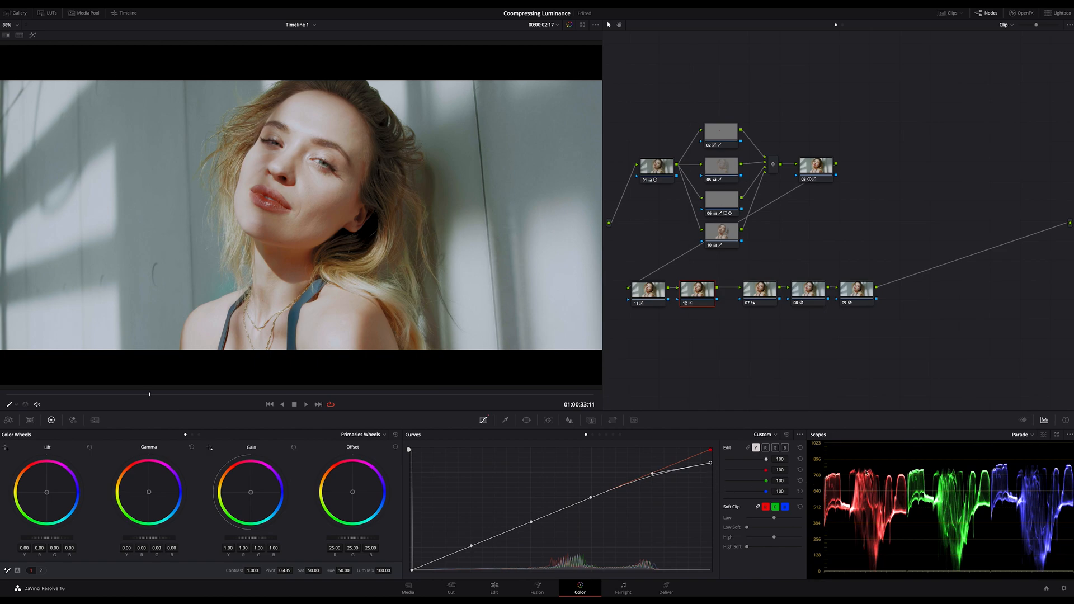
pyautogui.moveTo(834, 483)
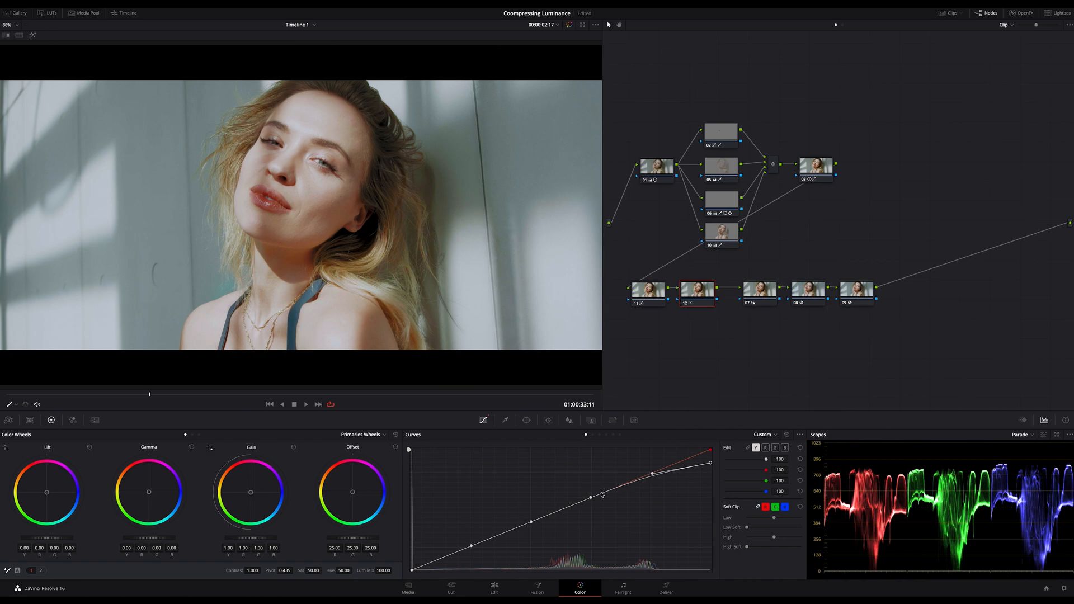
pyautogui.moveTo(599, 495); pyautogui.dragTo(684, 472)
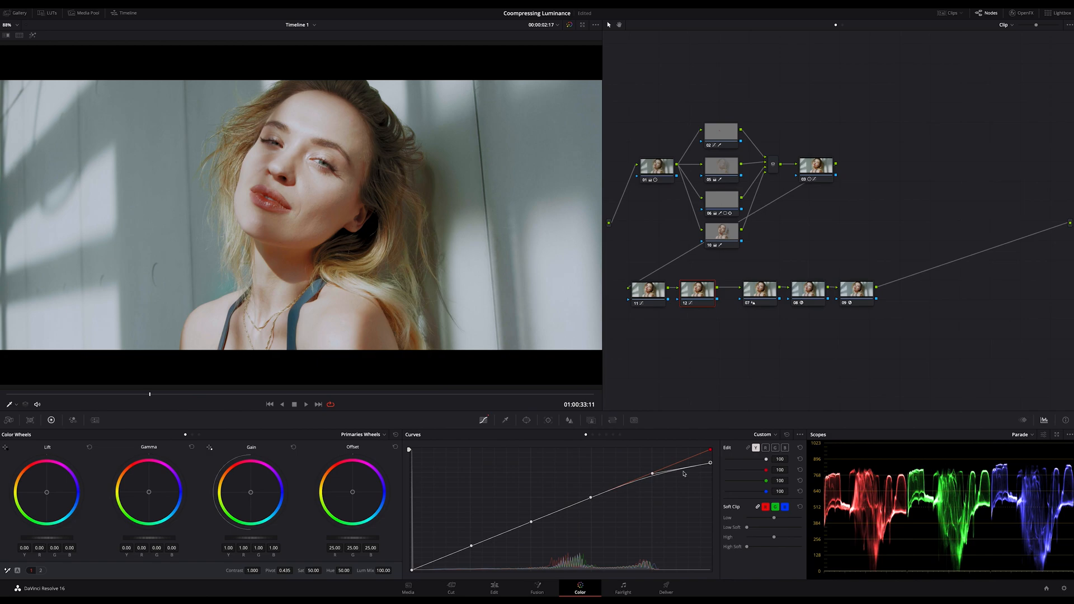
pyautogui.moveTo(690, 346)
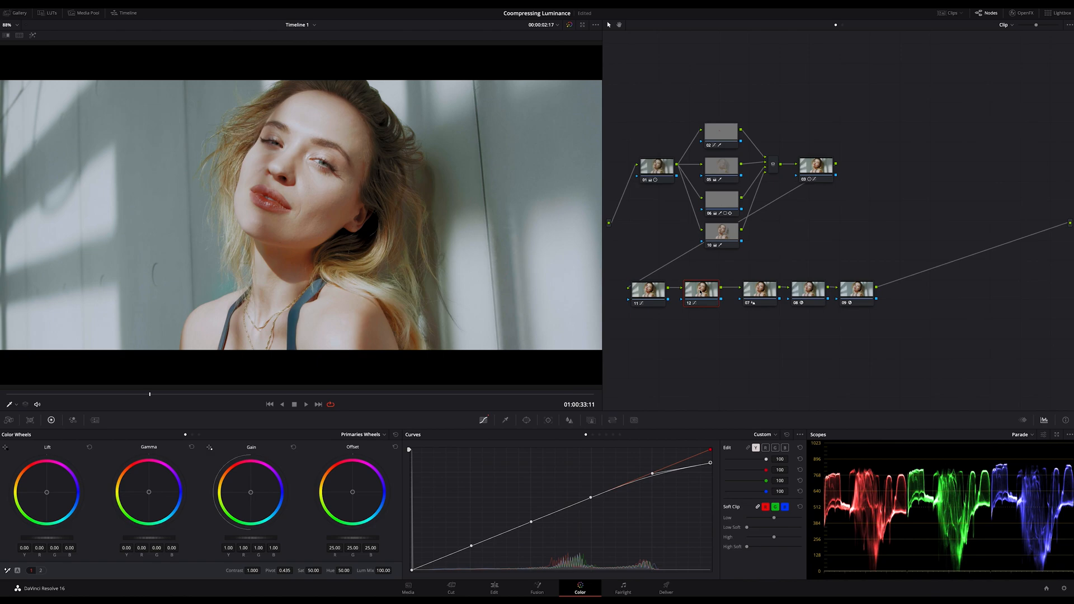
# - Toggle node 12 off and on to compare, then return to node 11 to review its curve
pyautogui.click(699, 290)
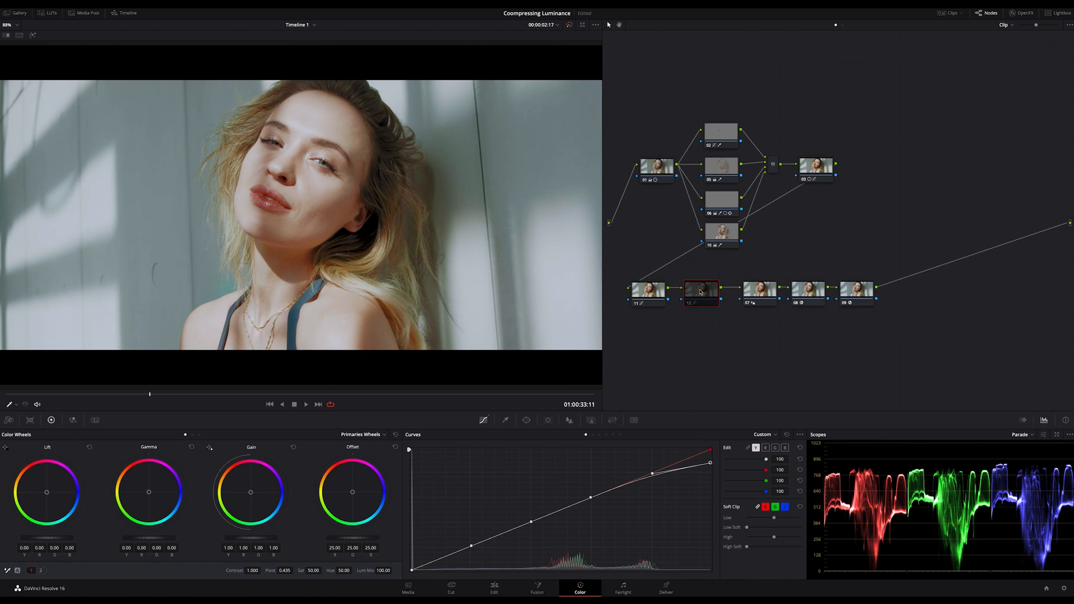
pyautogui.click(701, 291)
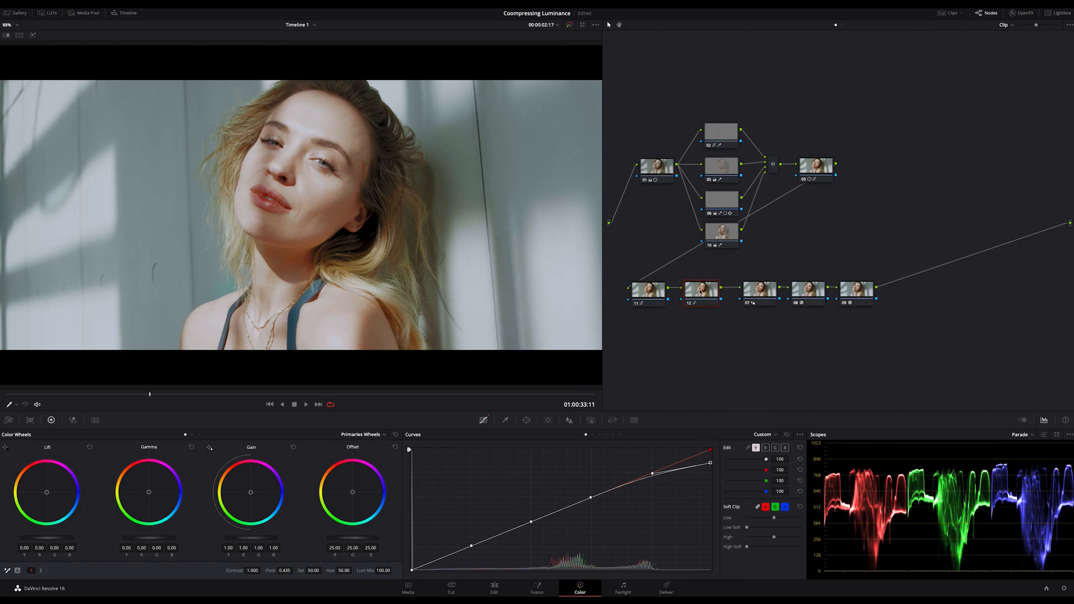
pyautogui.click(699, 291)
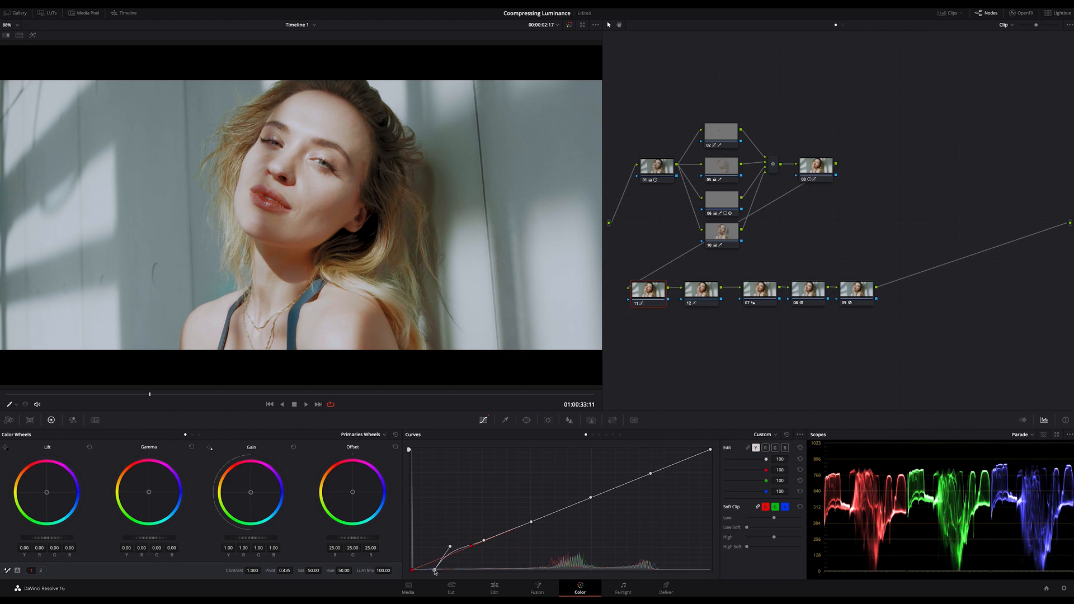
pyautogui.click(646, 288)
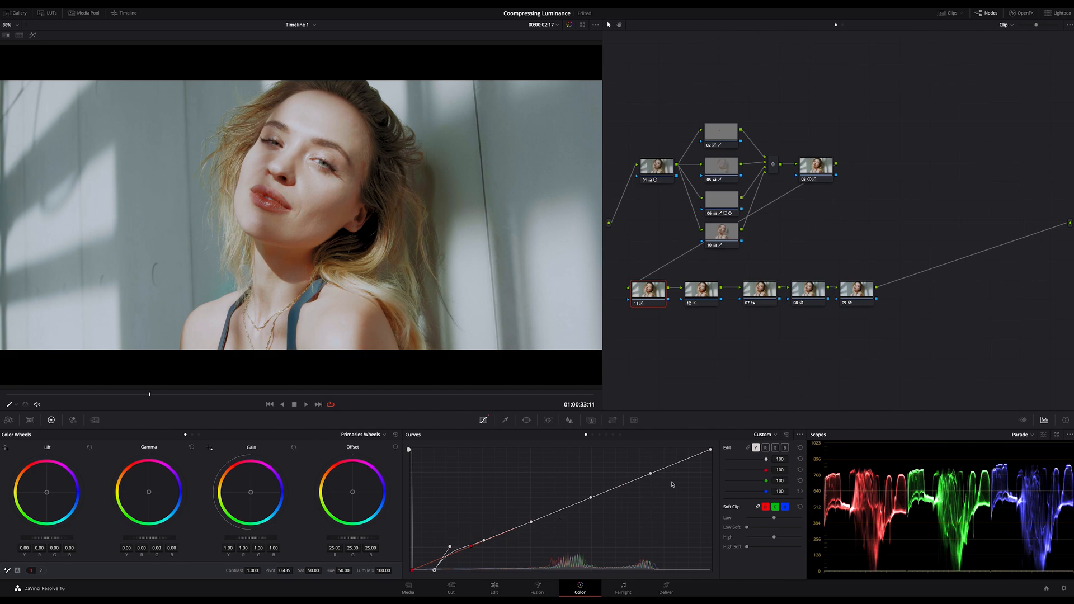
pyautogui.moveTo(721, 379)
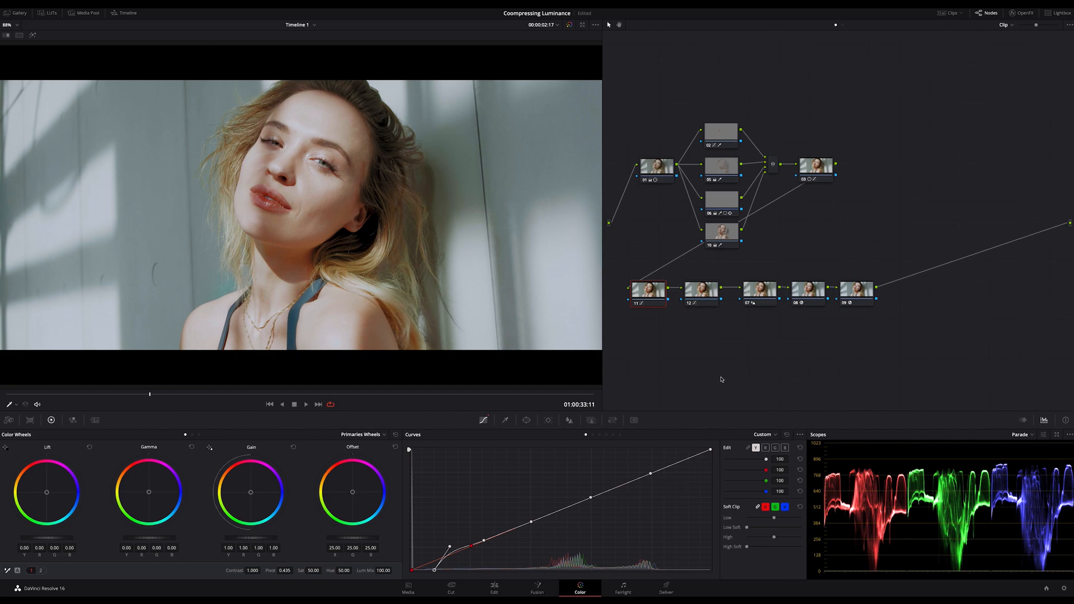